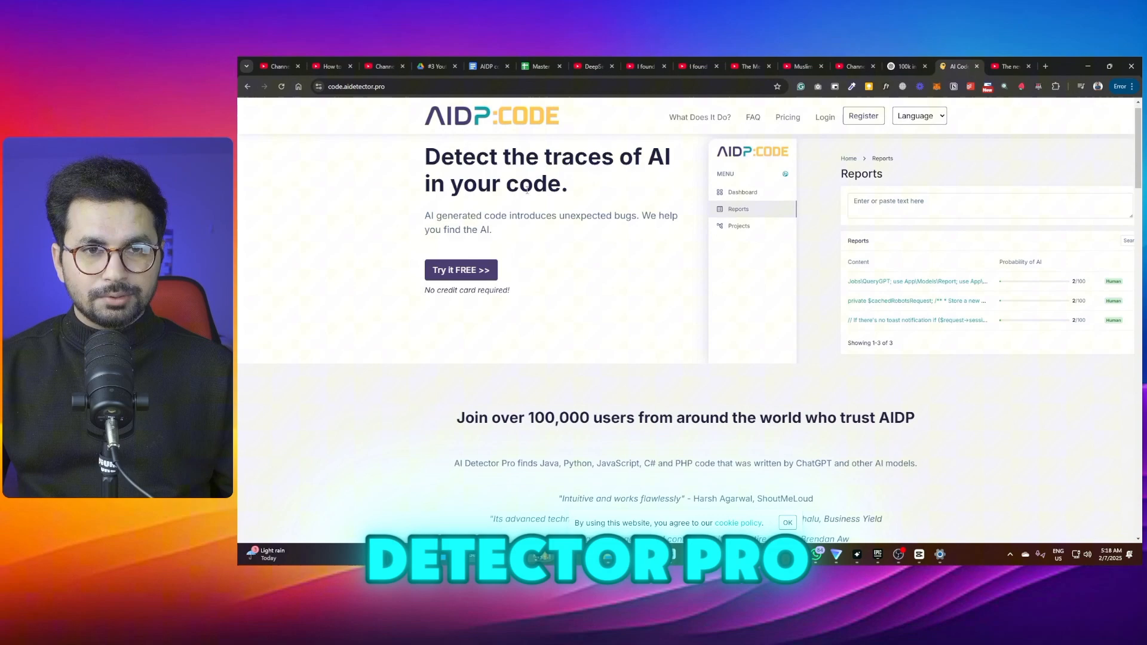
- Show the getUsersRoles.java file in Cursor, then return to the AI Detector Pro code homepage
scroll(down, 3)
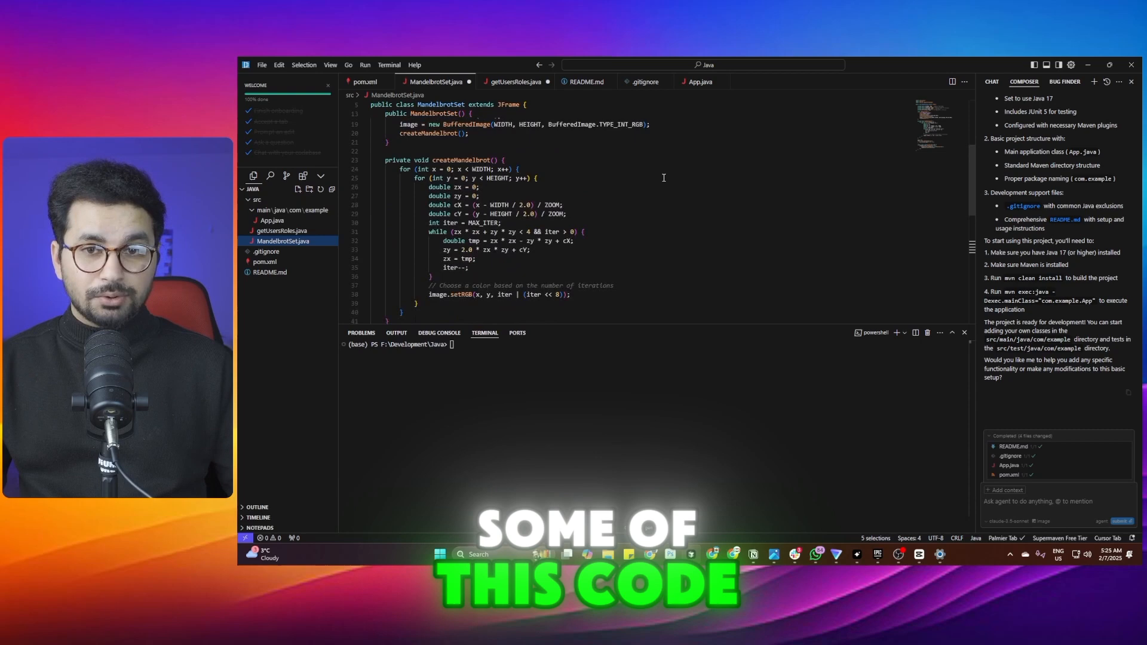
click(515, 82)
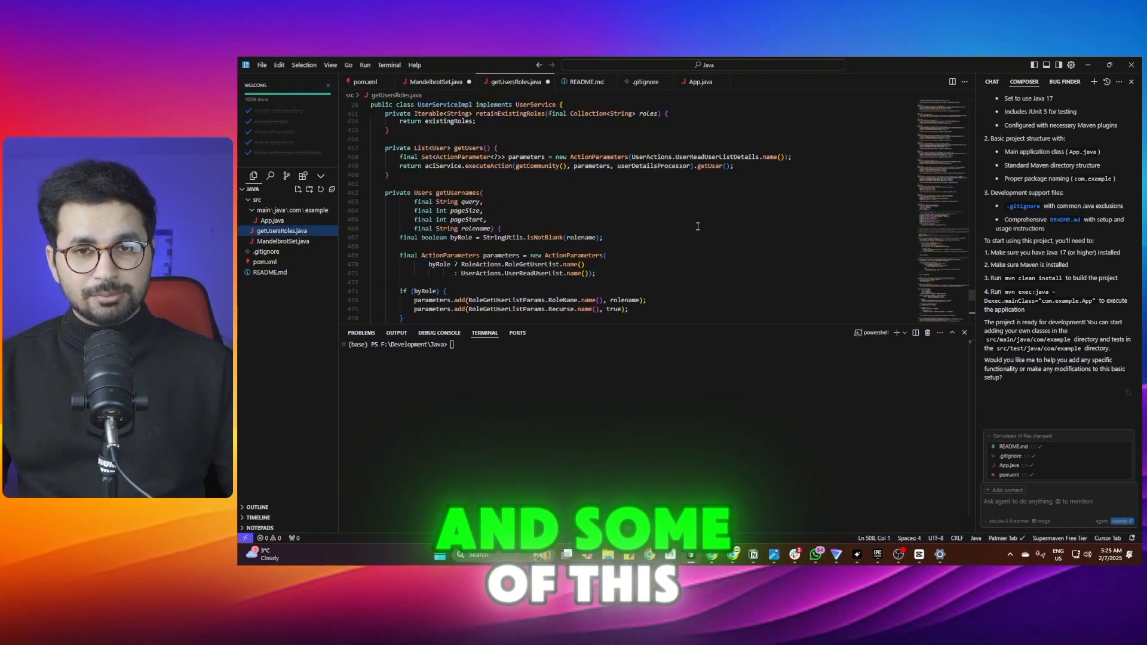
click(442, 81)
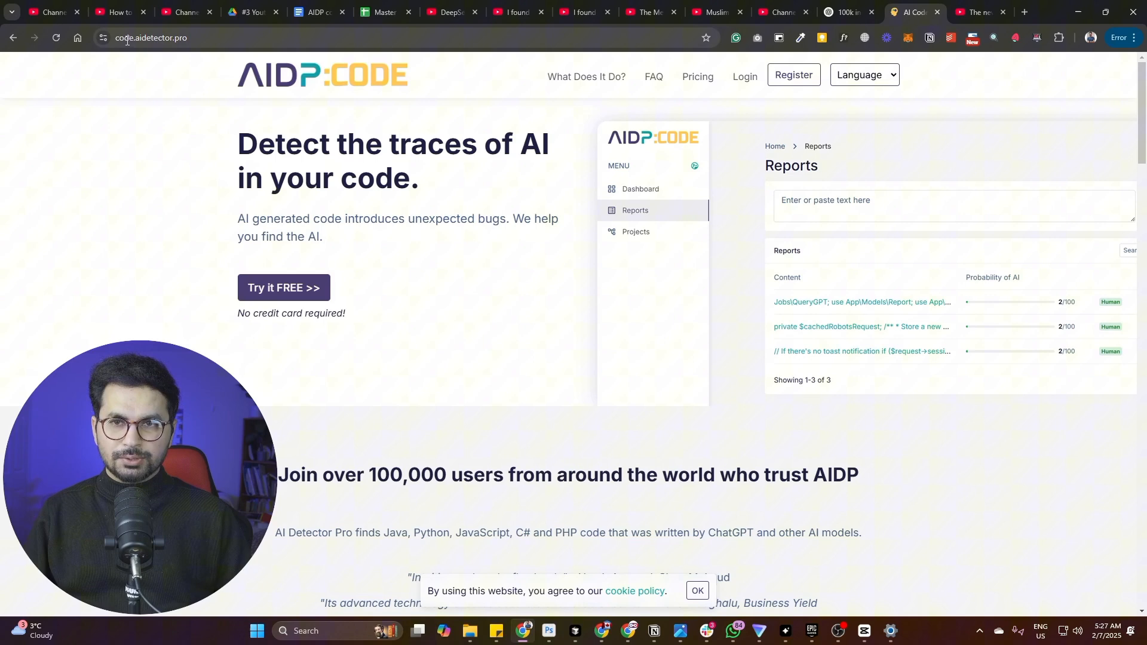
- Register on AI Detector Pro and reach the Reports page with the Java code pasted, language Java
click(149, 37)
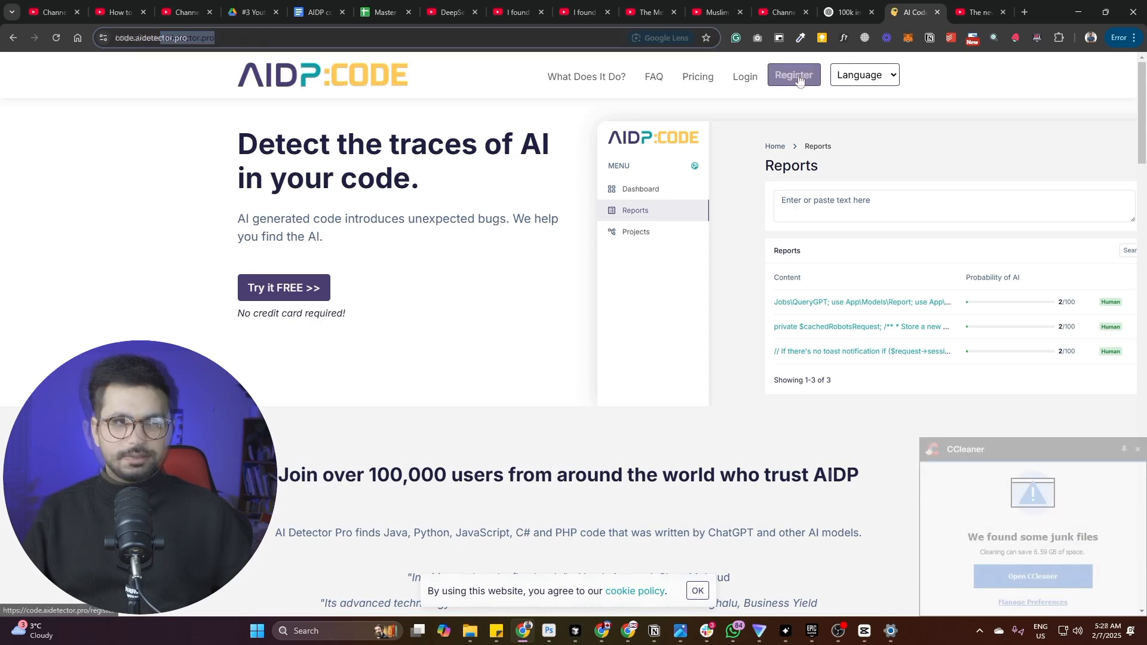
click(794, 74)
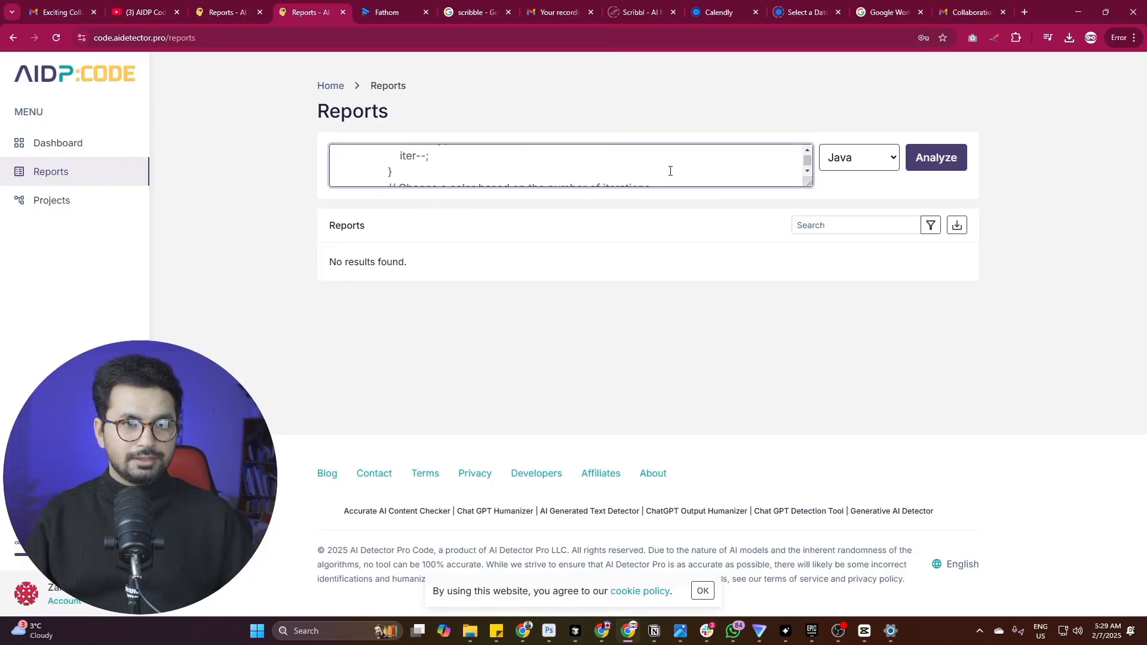
- Analyze the pasted Mandelbrot Java code, yielding a 98/100 Mostly AI report in the table
click(937, 157)
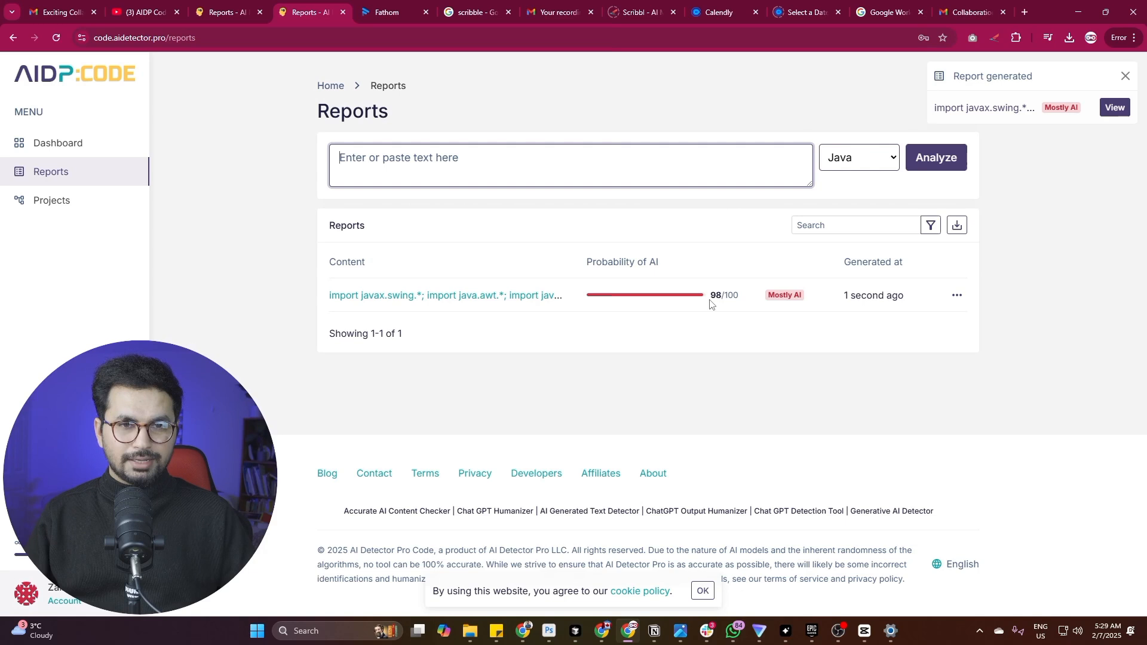
double_click(714, 295)
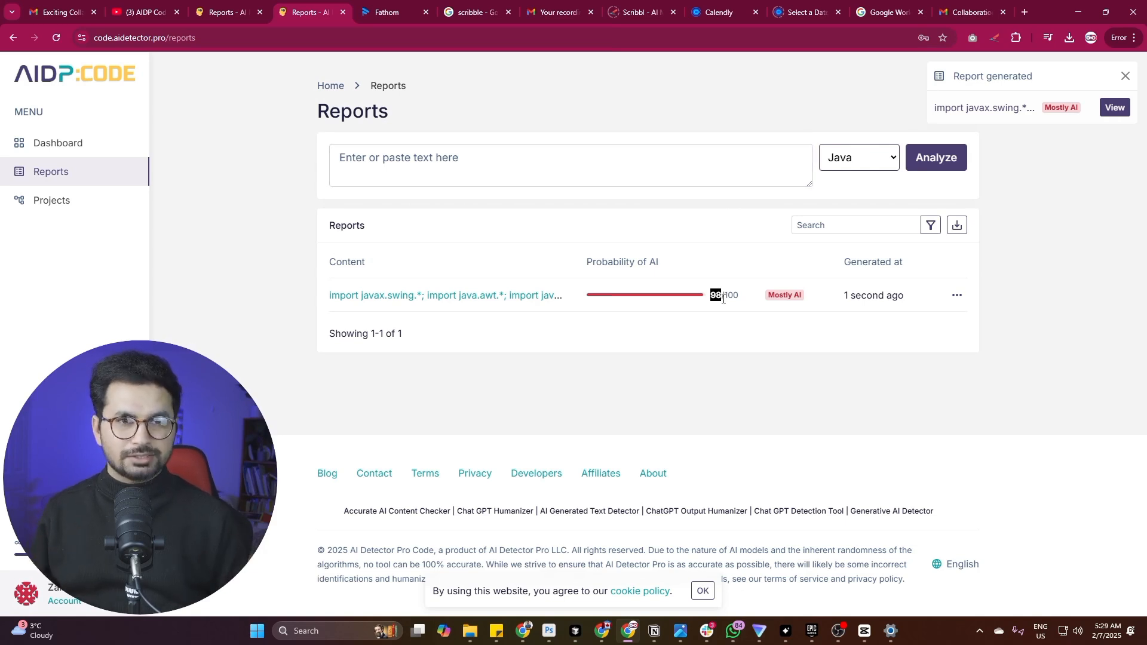
mouse_move(725, 288)
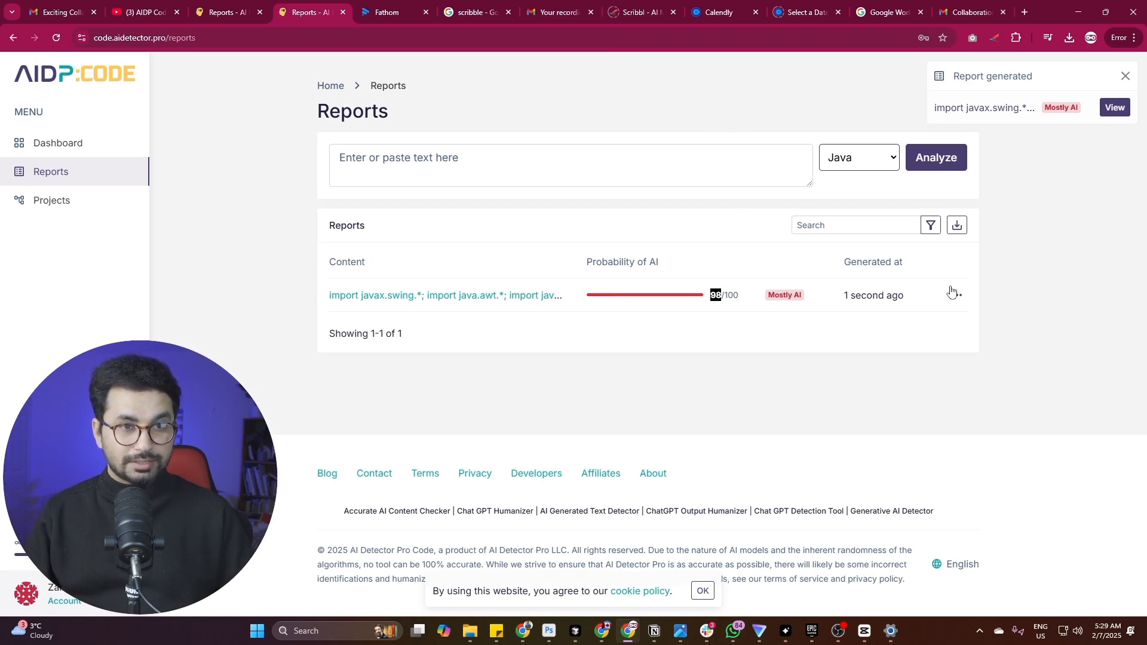
mouse_move(420, 304)
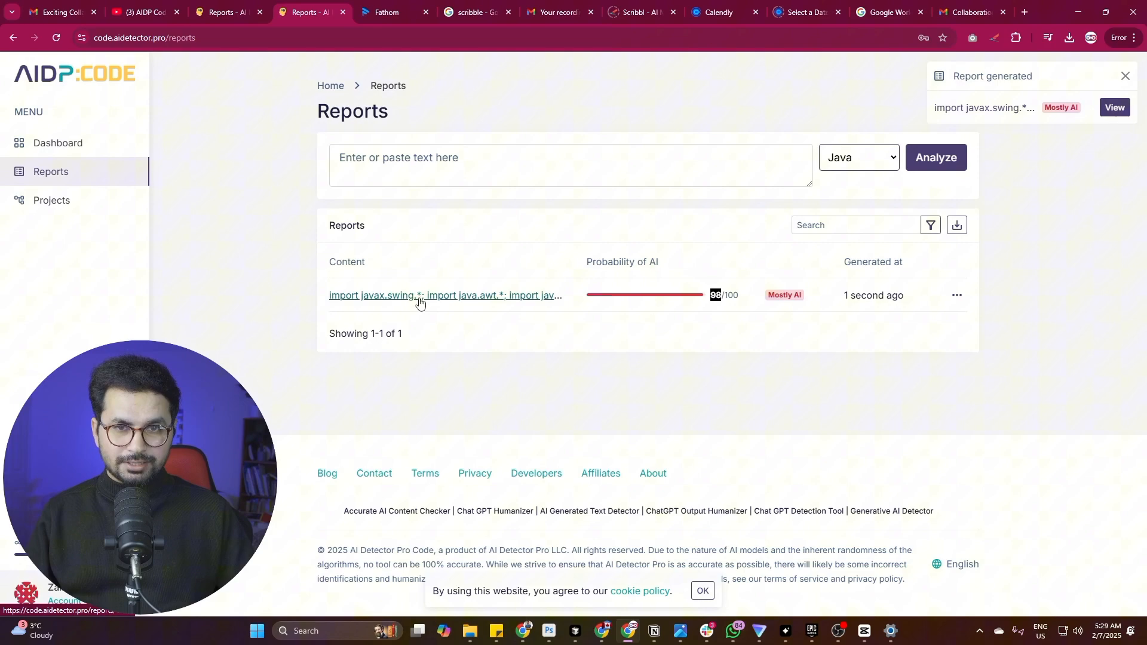
- View the full 98/100 Mandelbrot report and its Details section of AI-flagged code blocks
click(409, 295)
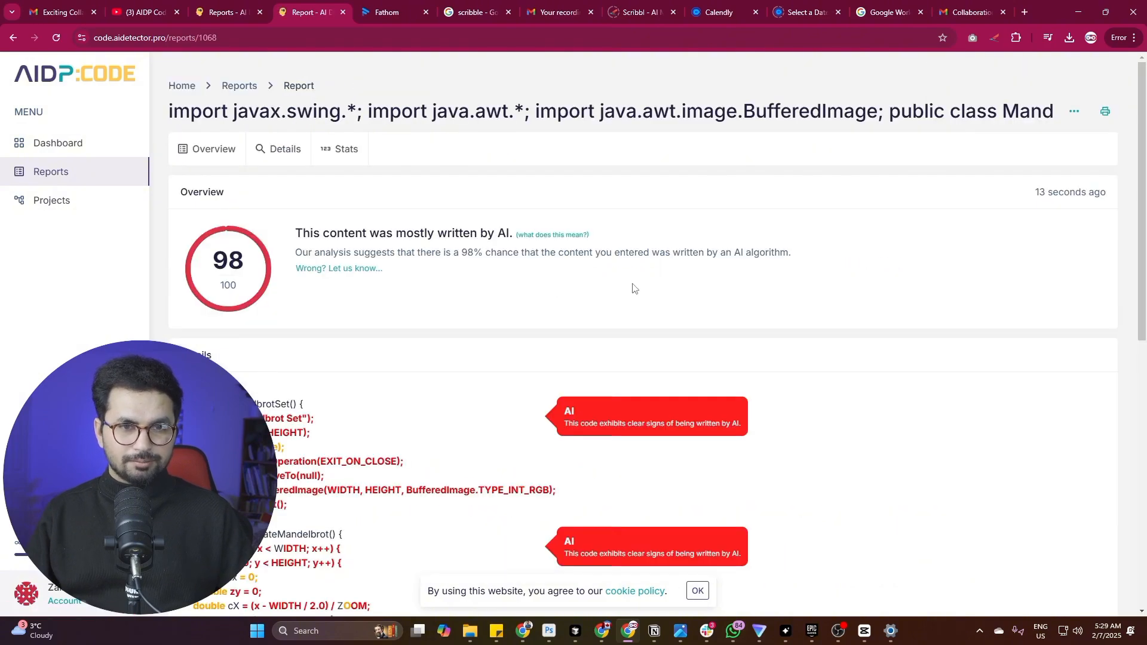
scroll(down, 3)
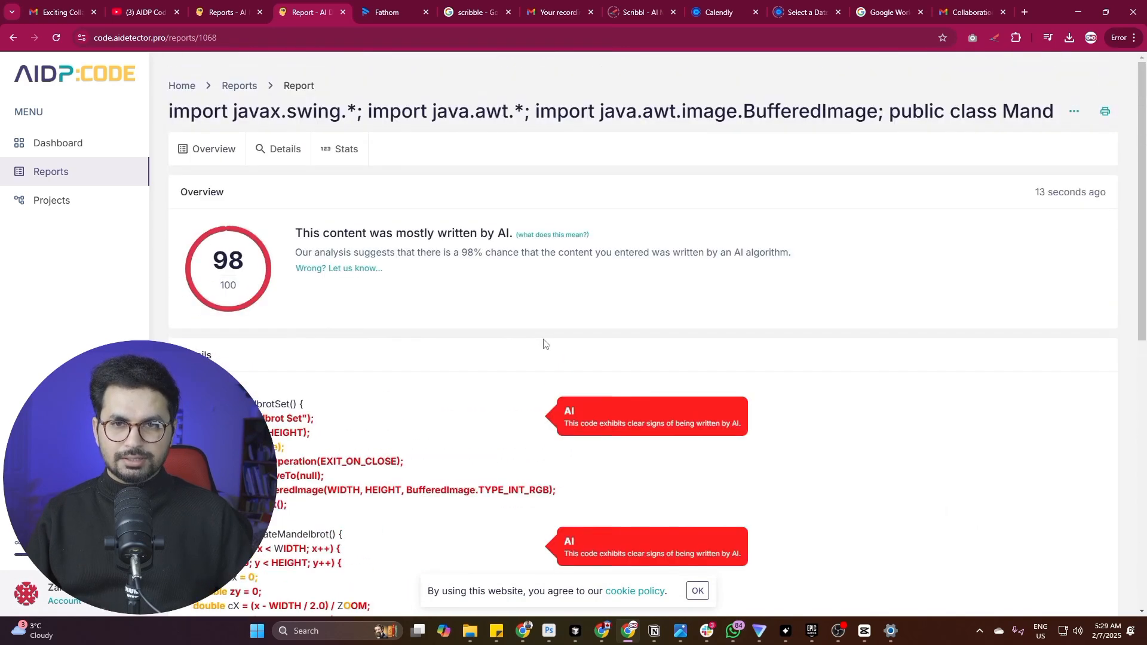
scroll(down, 3)
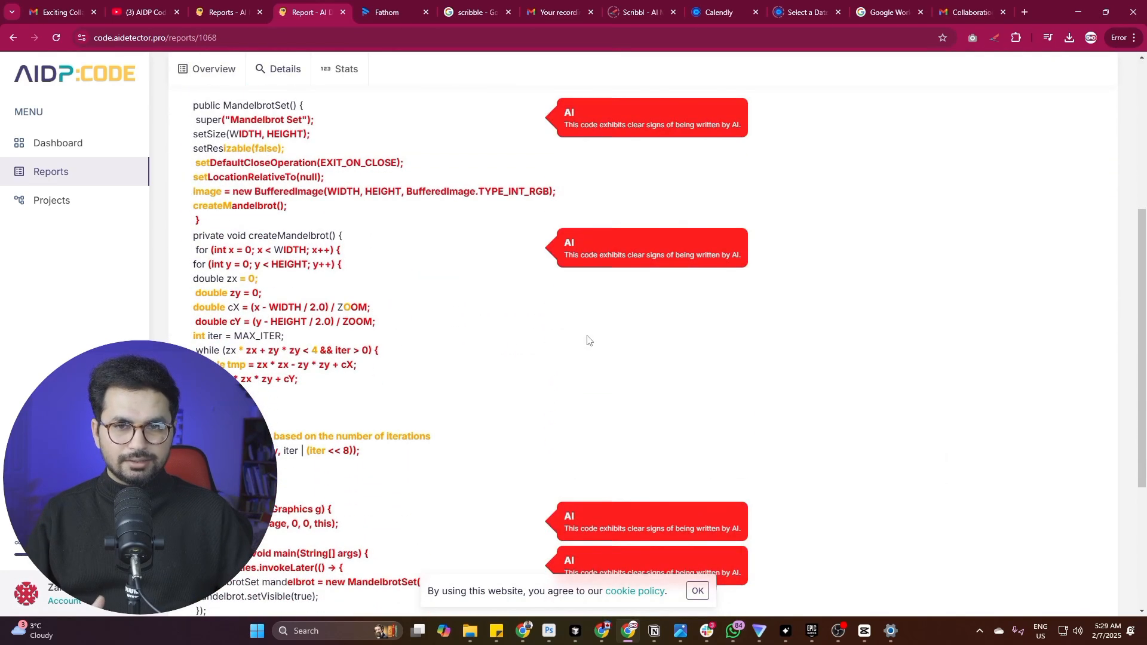
scroll(down, 3)
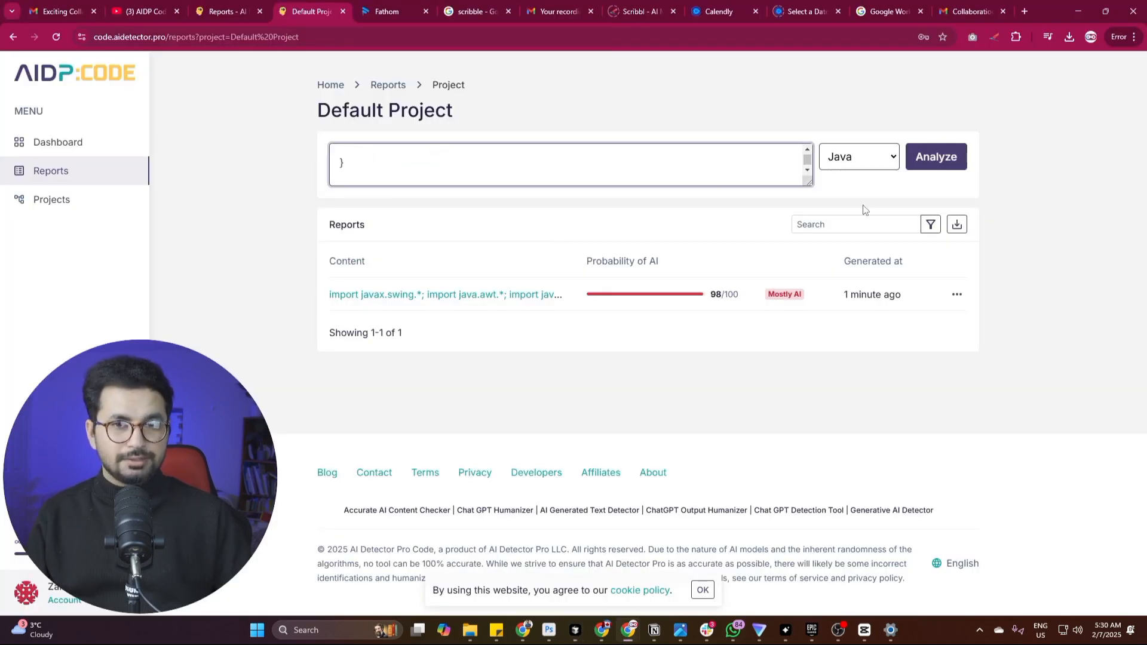
- Analyze the user-roles Java code and view its 73/100 Mostly AI report with flagged methods
click(935, 157)
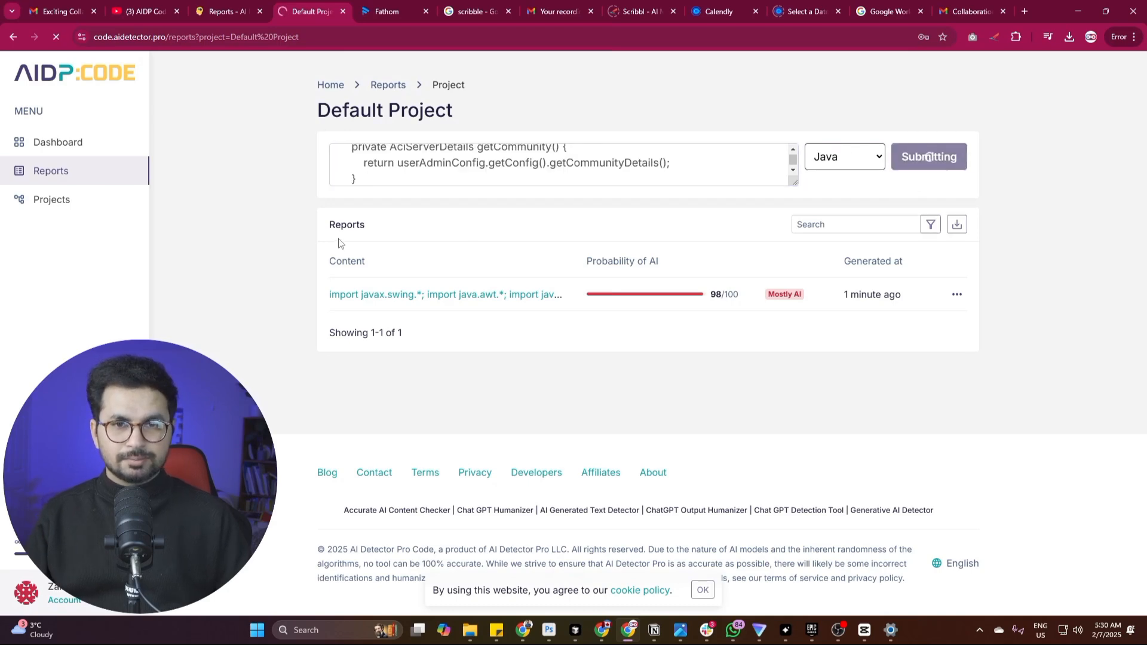
click(444, 294)
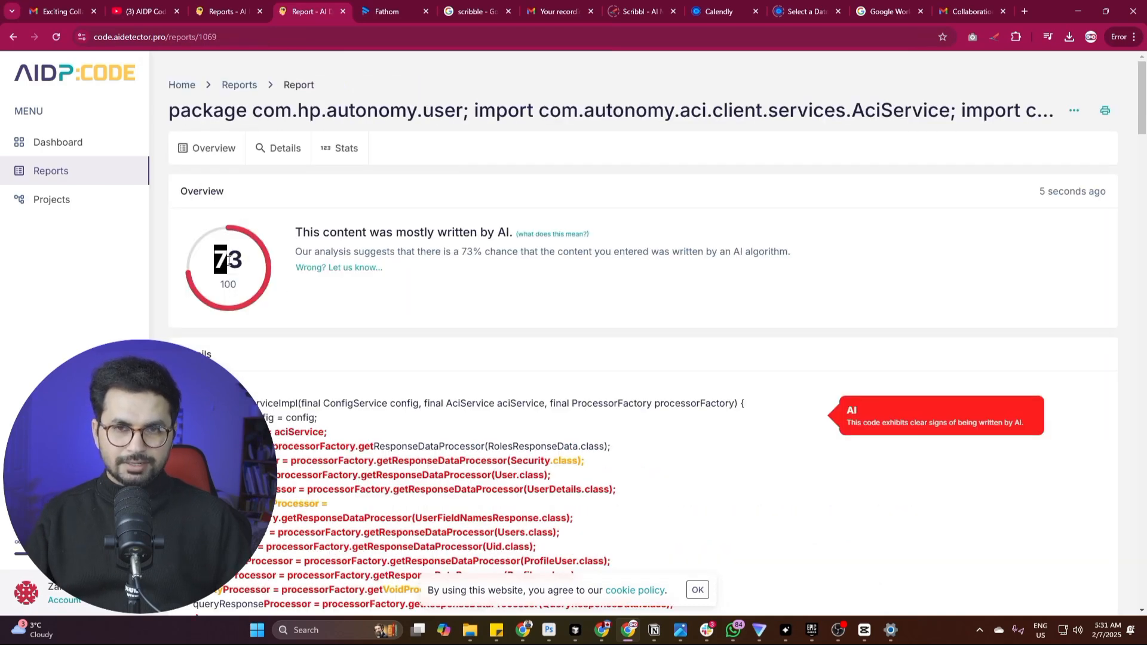
mouse_move(249, 261)
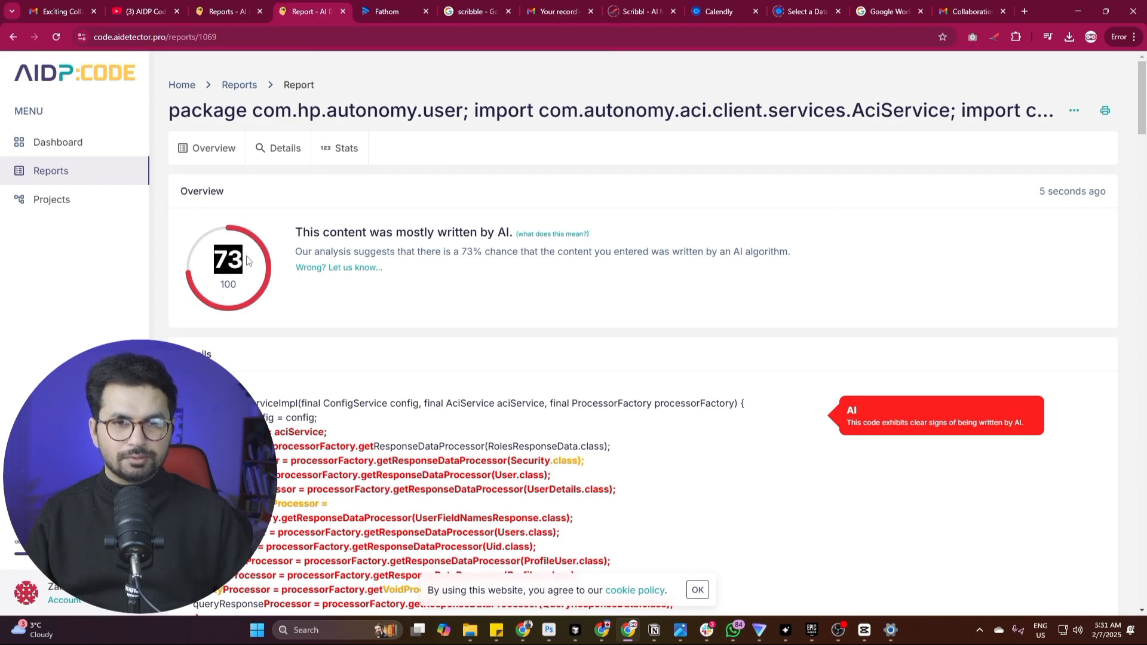
scroll(down, 3)
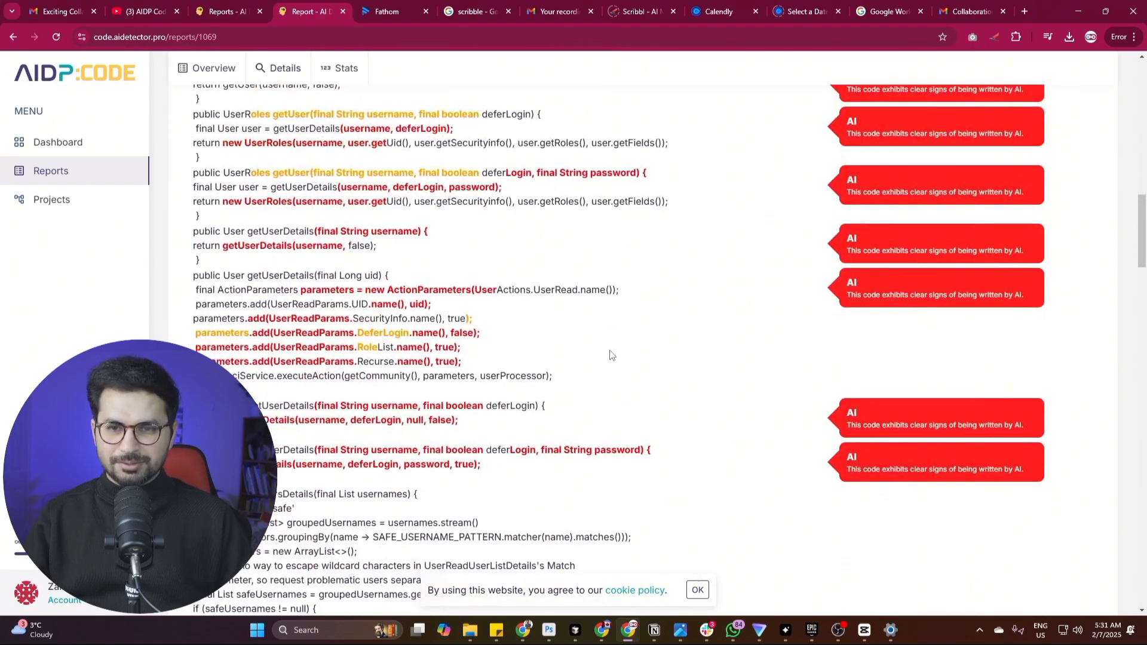
scroll(down, 3)
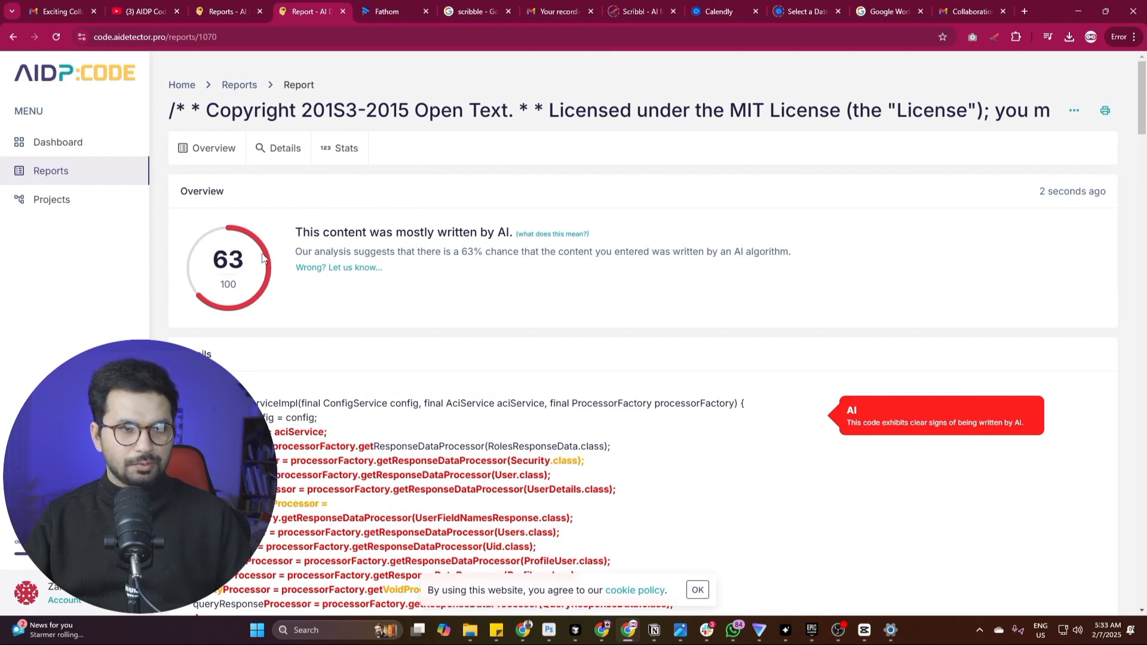
- Scroll through the 63/100 report's red AI and yellow Suspicious labels, then go to Pricing
scroll(down, 3)
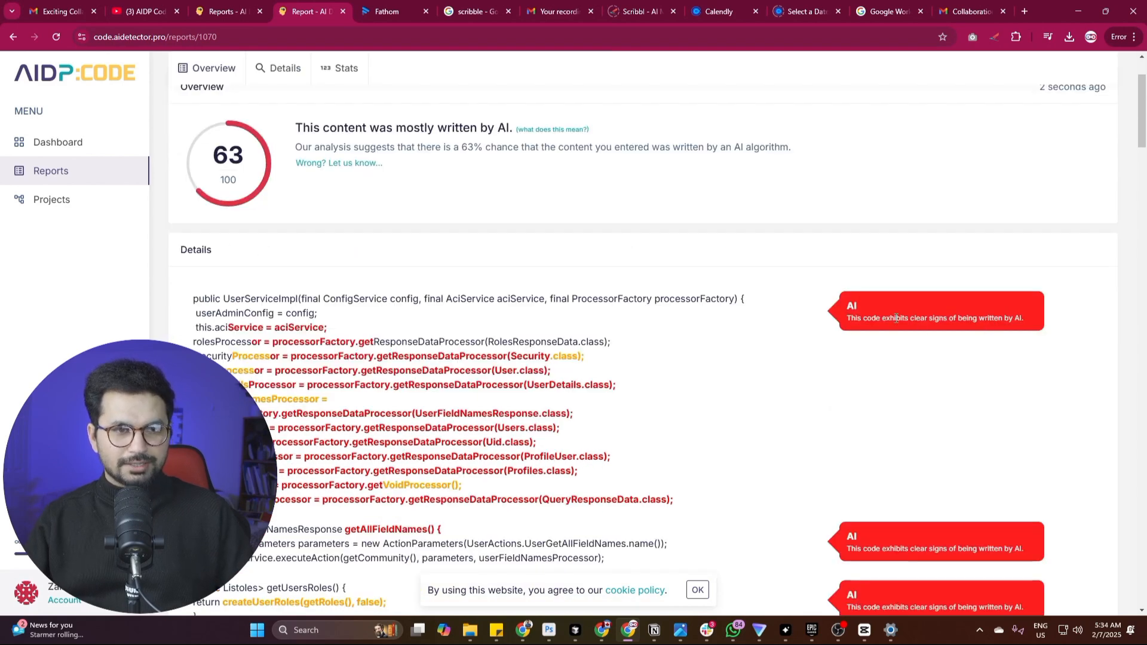
scroll(down, 3)
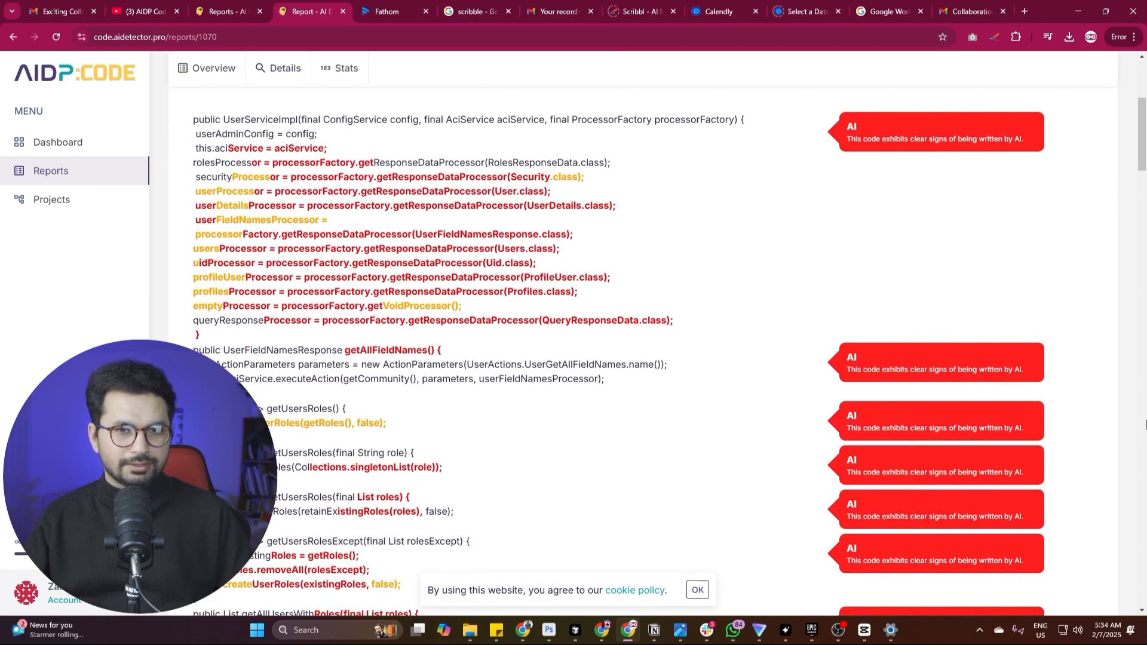
scroll(down, 3)
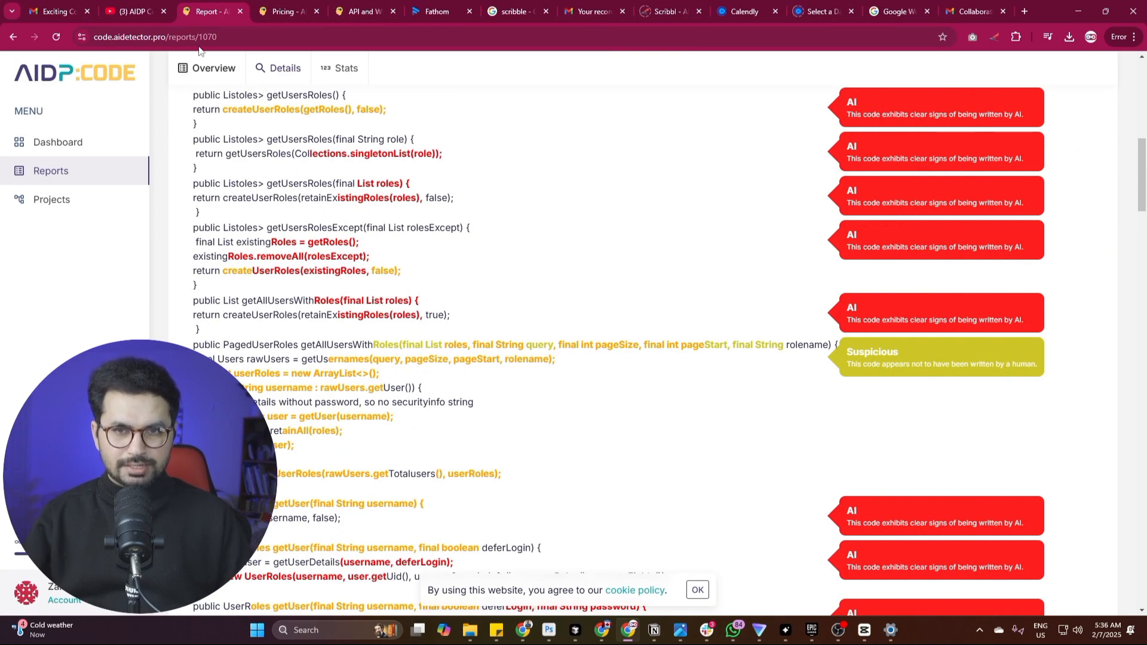
scroll(down, 3)
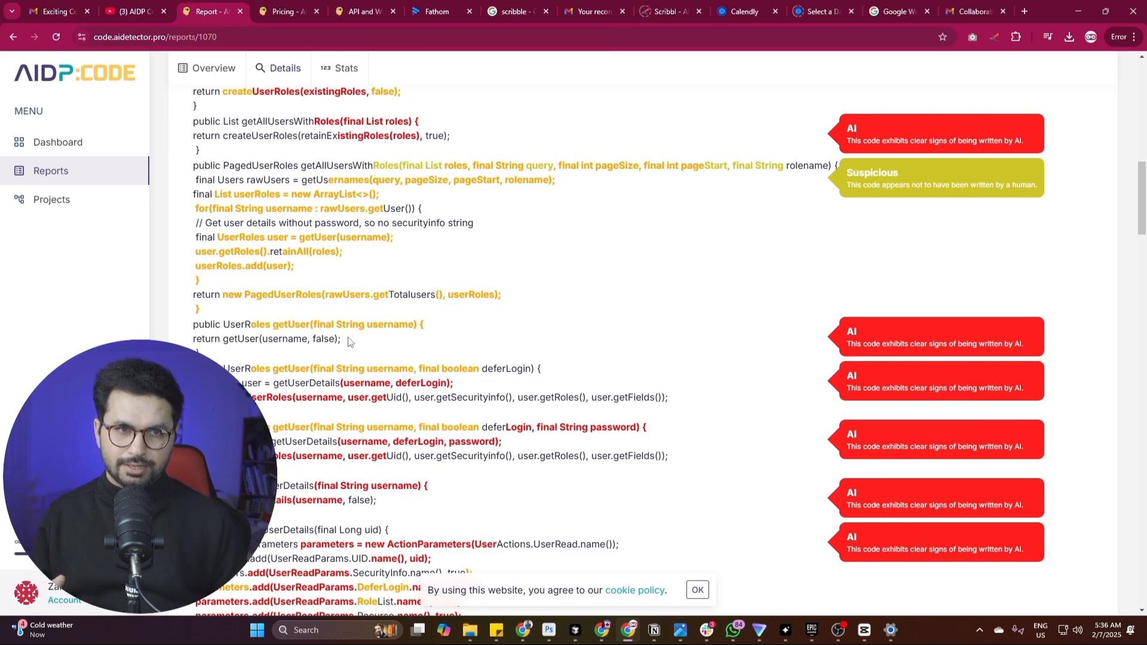
scroll(down, 3)
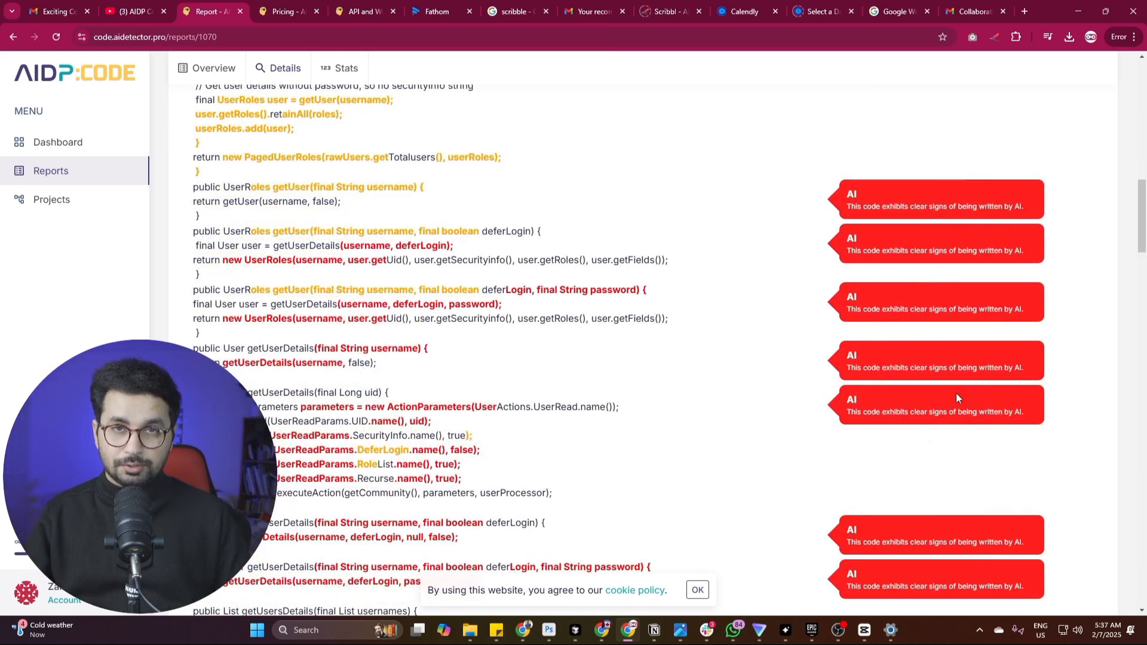
scroll(down, 3)
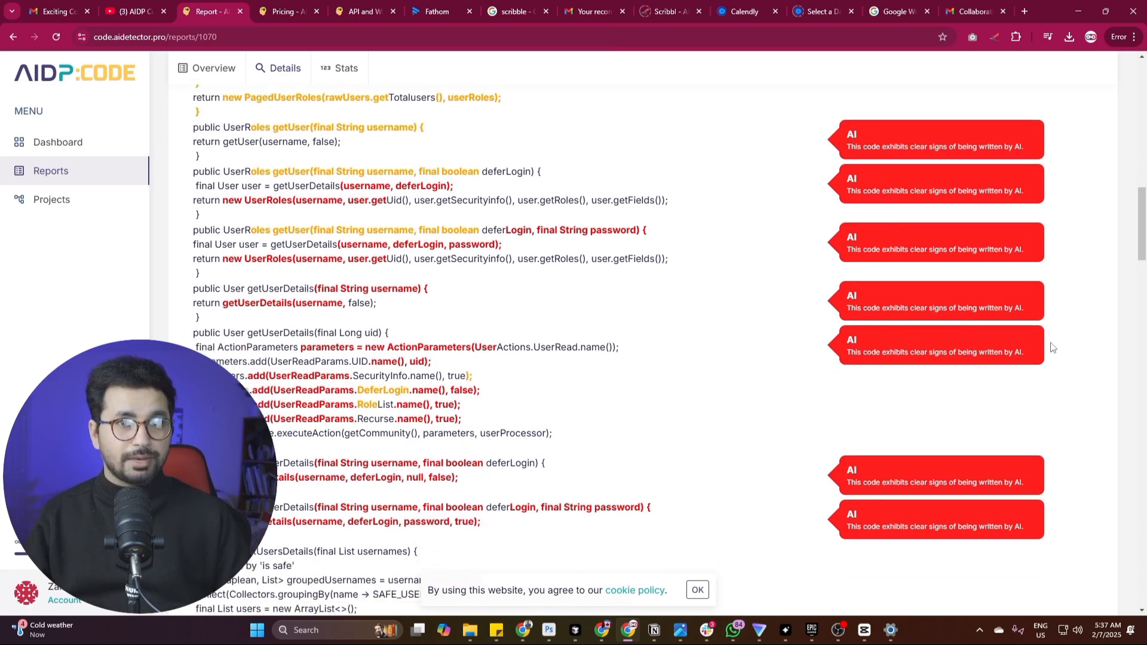
click(290, 11)
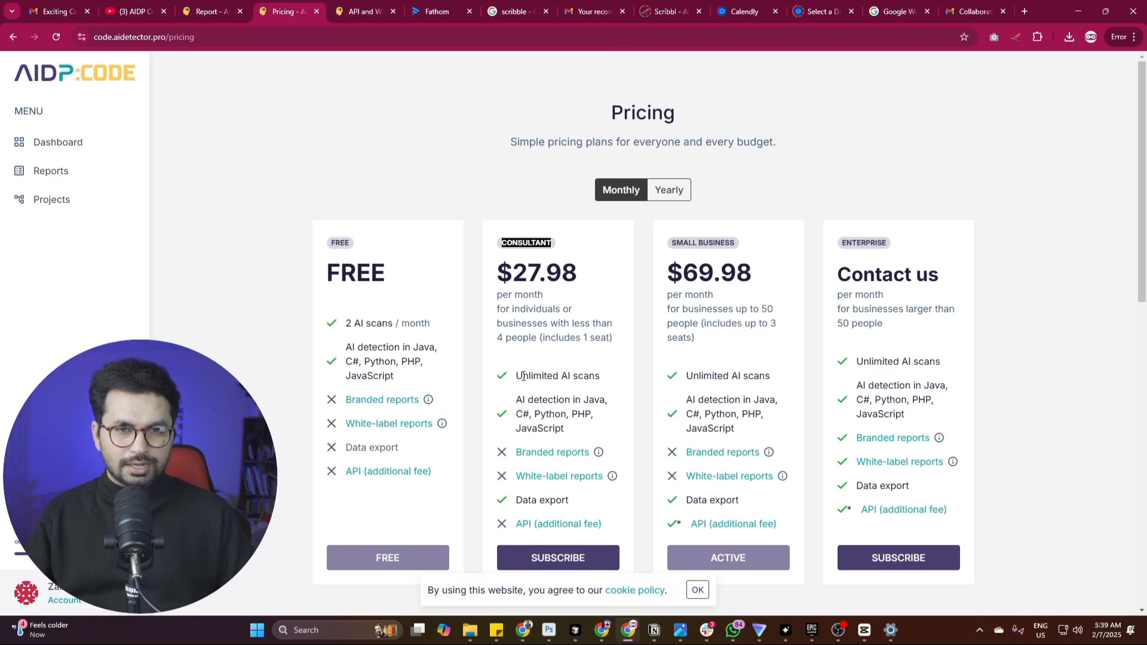
- Highlight the Consultant plan's unlimited scans on the yearly pricing page ($279.80 and $699.80)
double_click(557, 376)
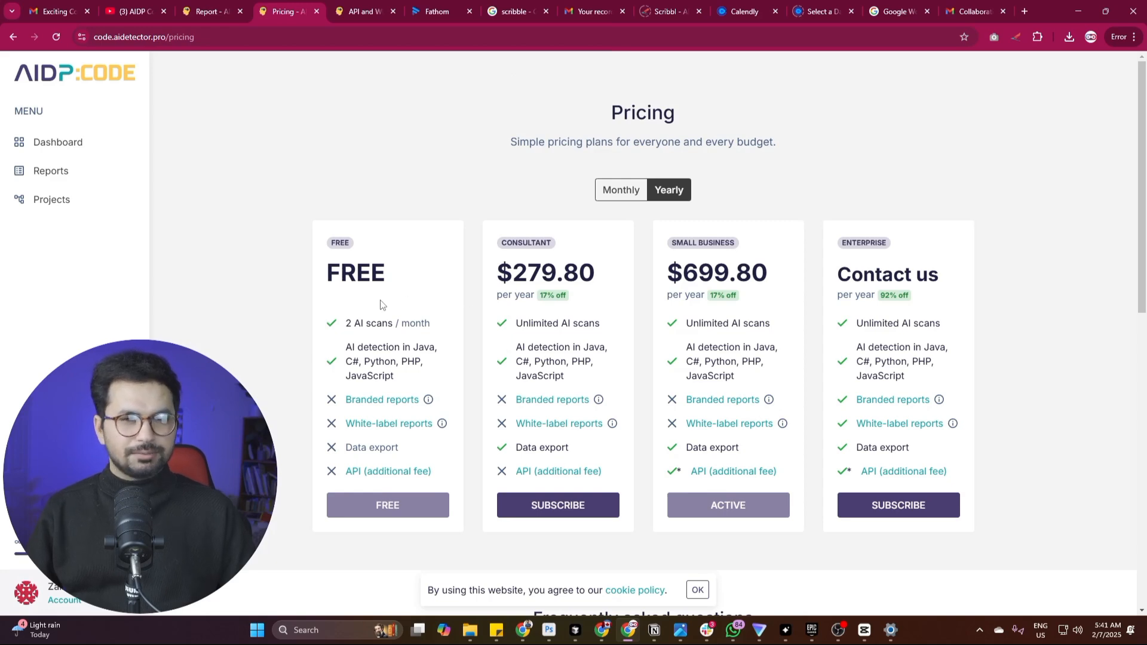
mouse_move(454, 272)
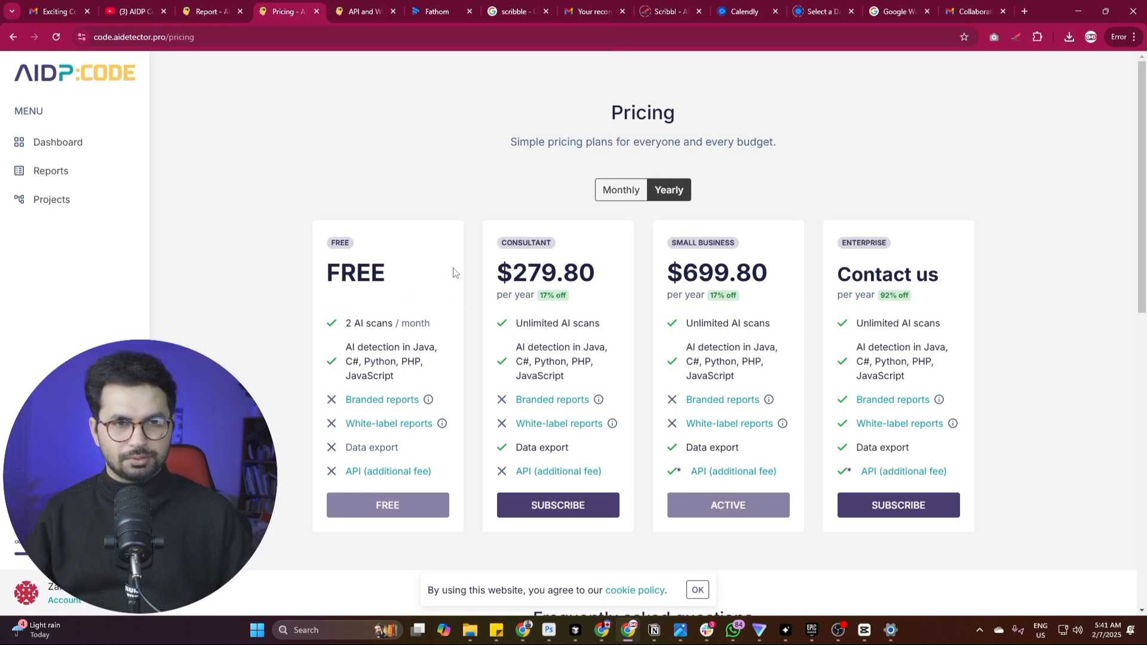